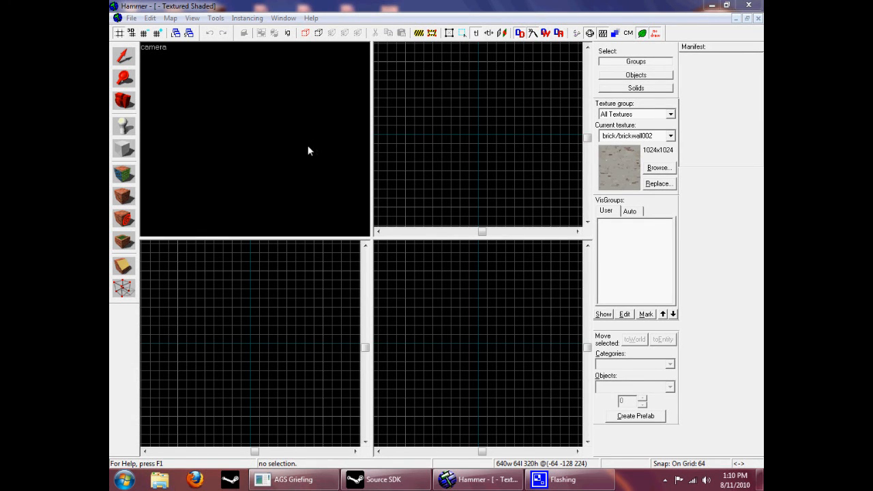
mouse_move(292, 165)
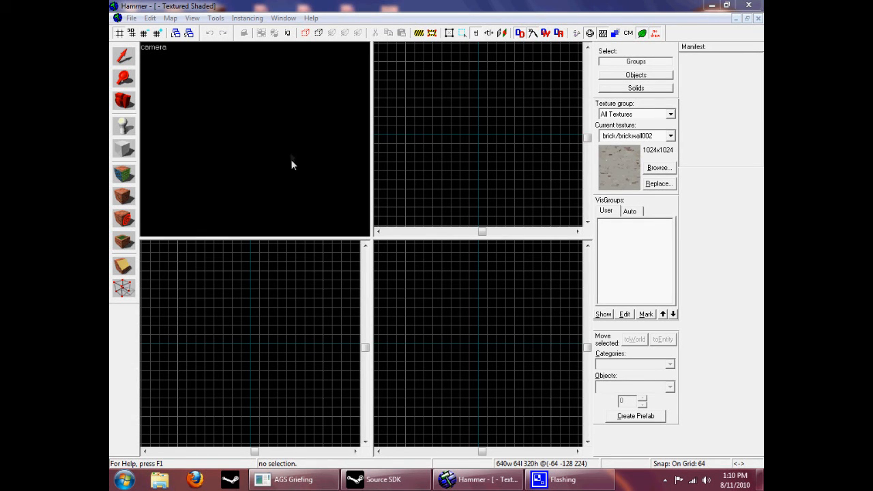
mouse_move(333, 217)
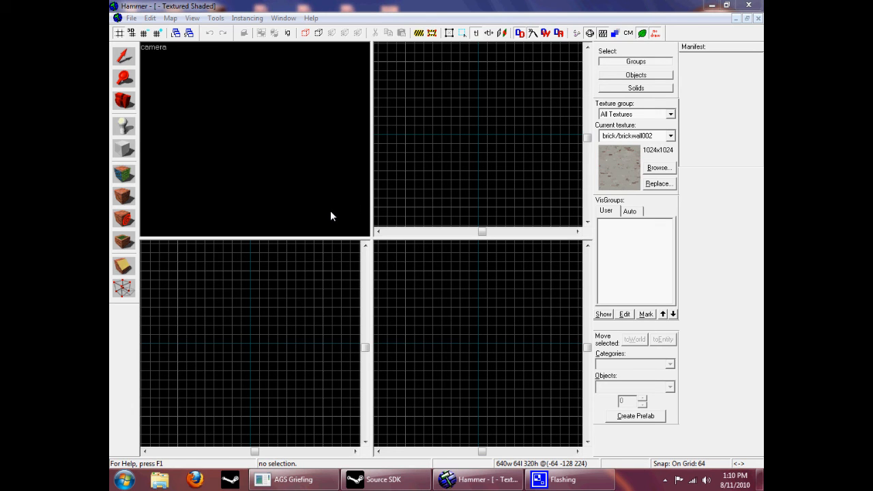
mouse_move(334, 213)
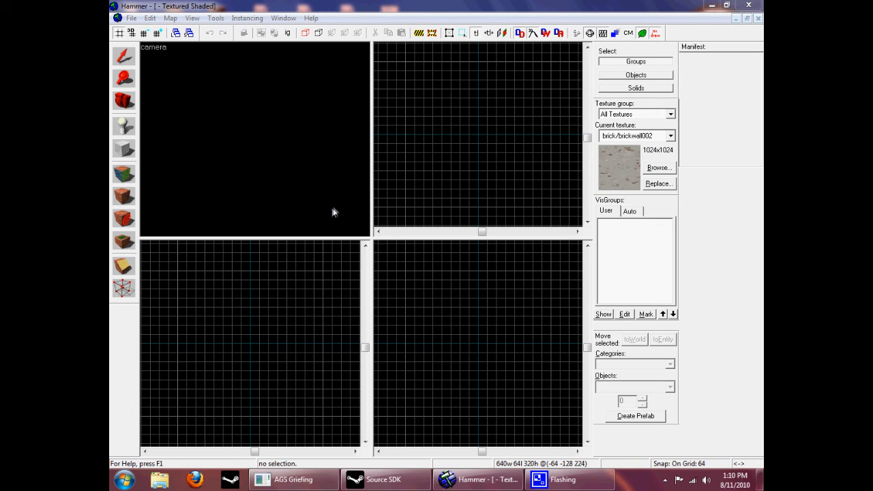
mouse_move(258, 144)
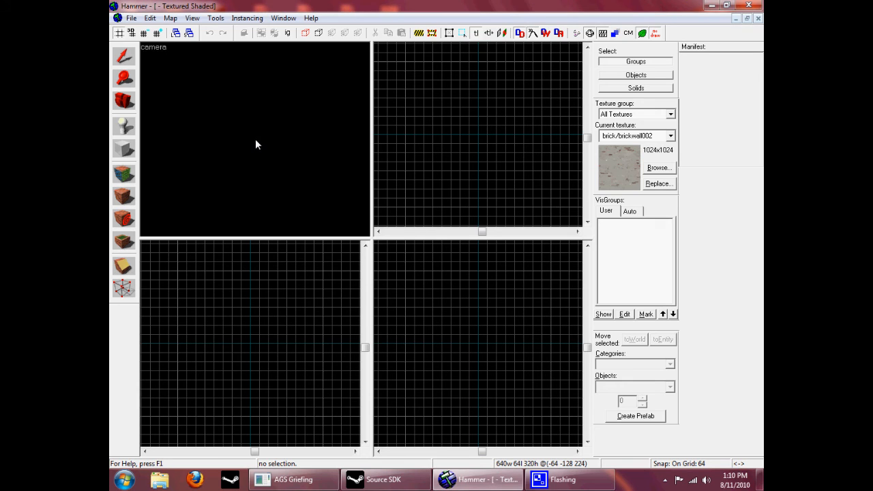
Step: Build the brick wall brushes and rotate one wall 90 degrees to form a side wall
click(124, 148)
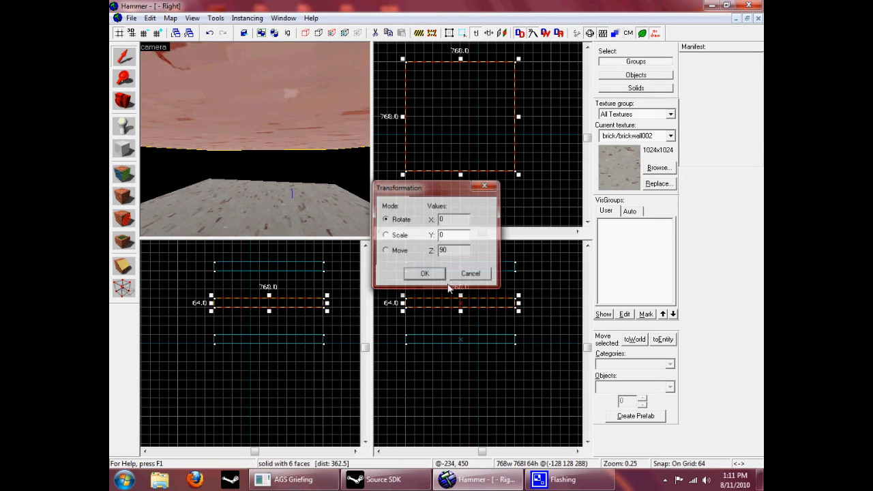
click(425, 273)
text(90)
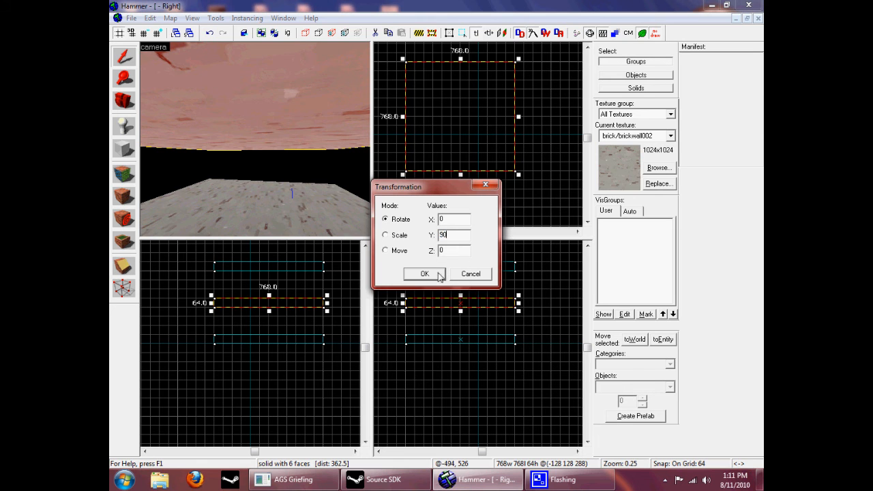
click(425, 273)
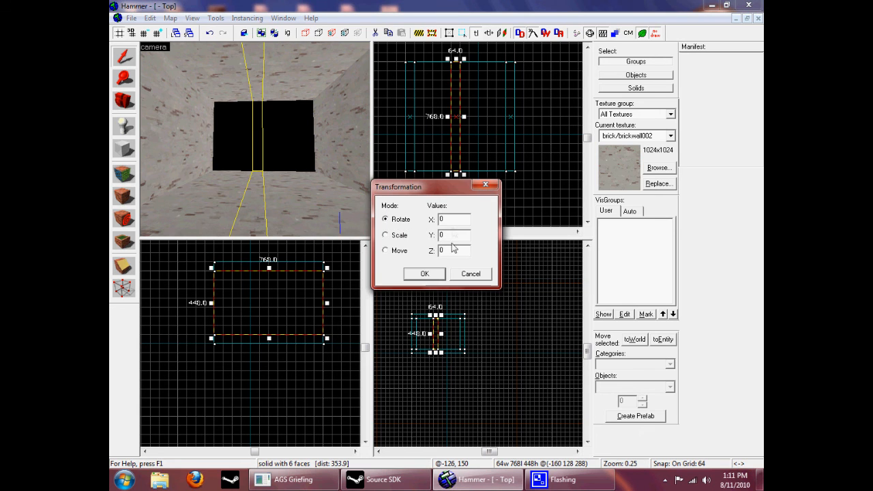
text(90)
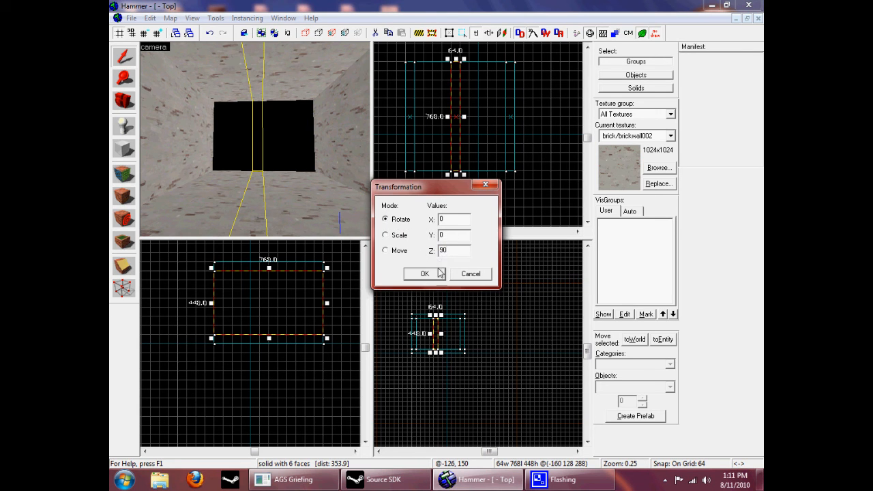
click(424, 273)
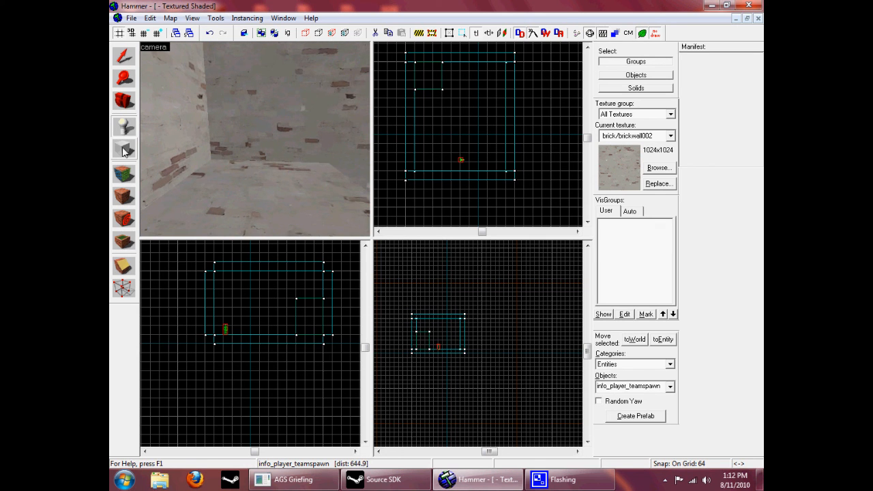
Step: Place the player spawn entity inside the brick room
click(658, 167)
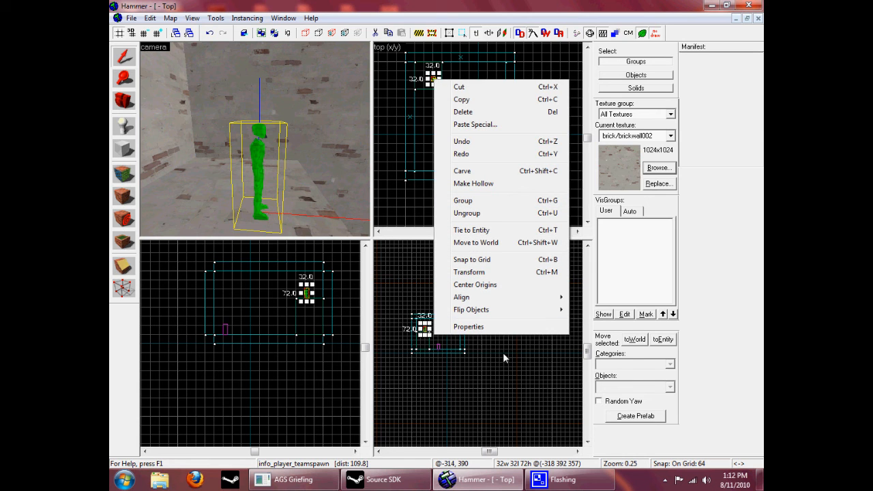
Step: Change the spawn's class to info_teleport_destination and name it tele1
click(469, 326)
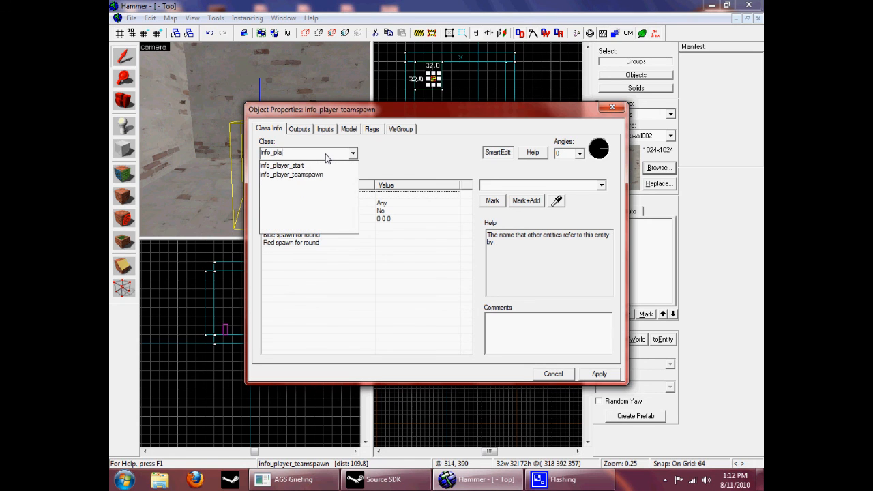
text(info_telepr)
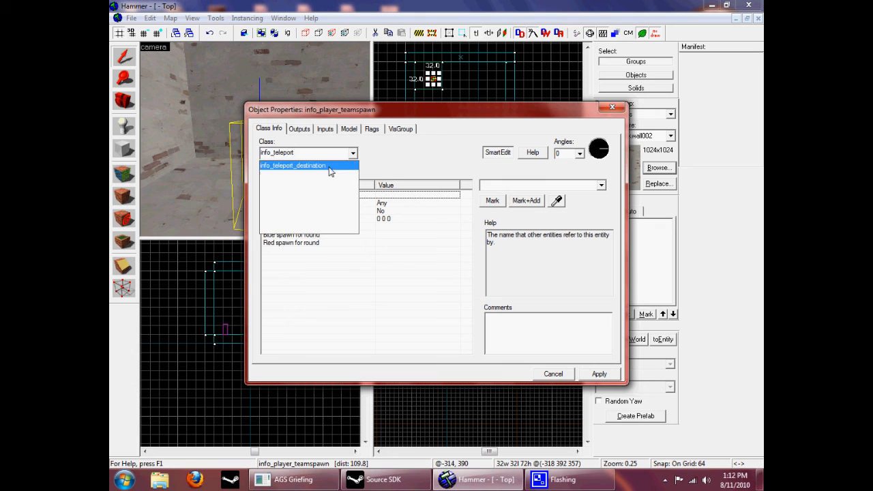
click(292, 165)
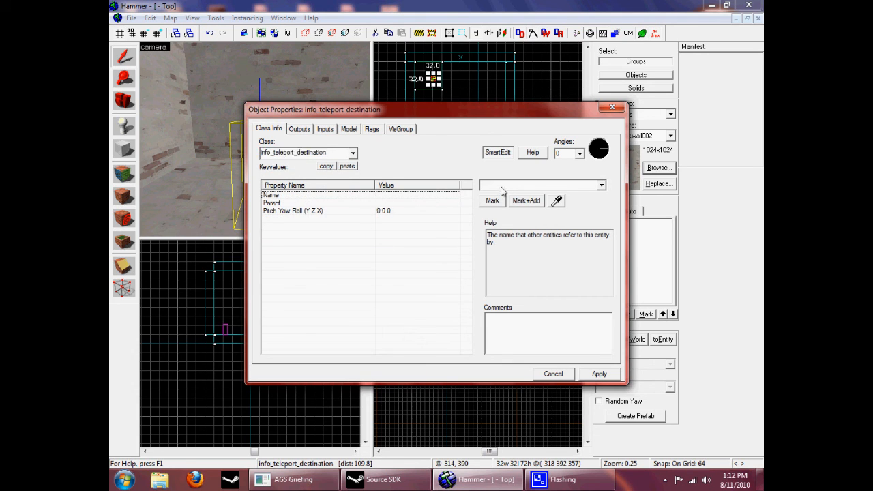
mouse_move(593, 246)
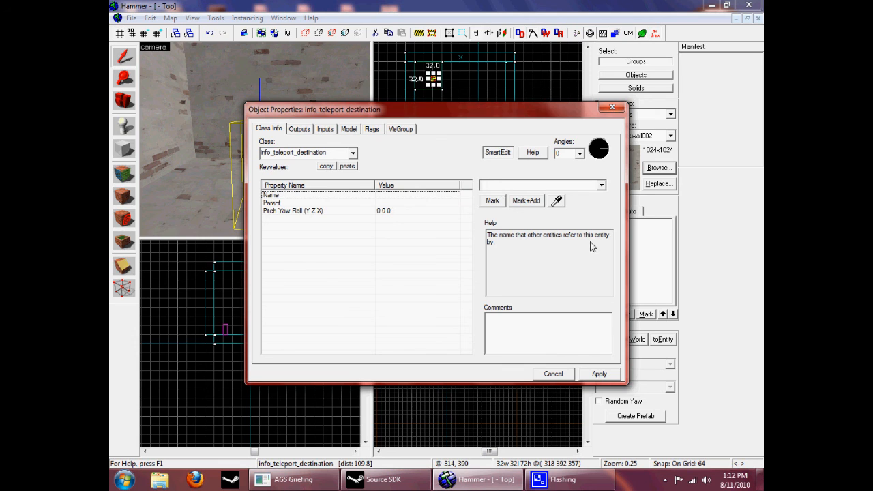
text(tele1)
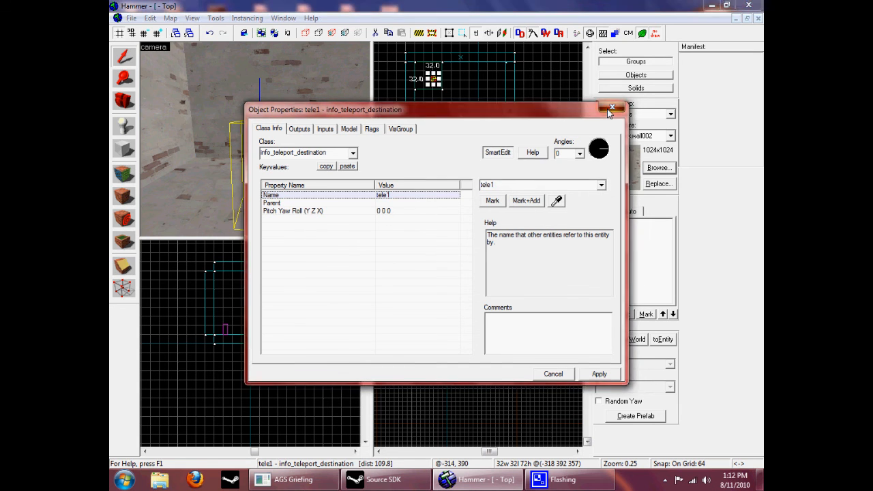
click(611, 109)
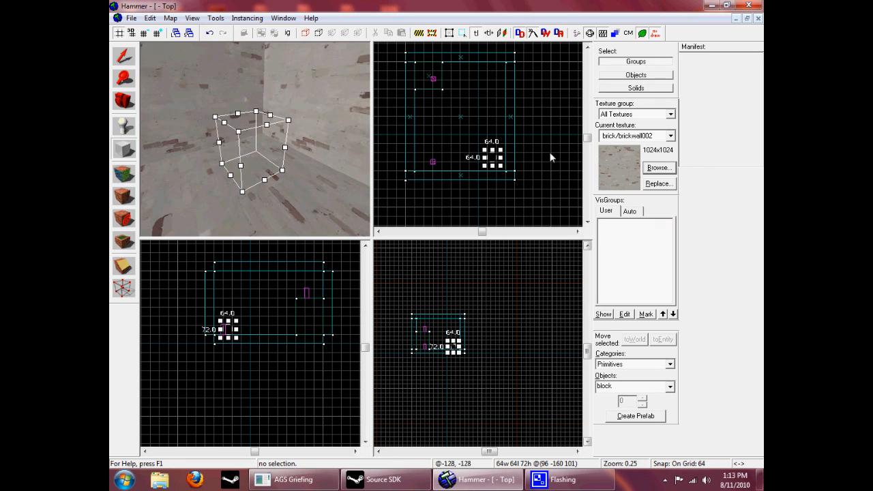
Step: Cover the new small block with the tools/toolstrigger texture and select it
click(658, 168)
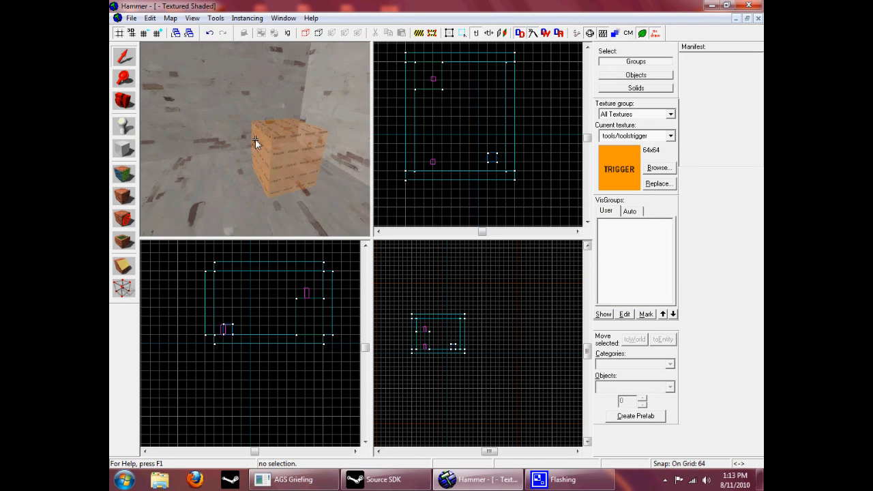
click(280, 157)
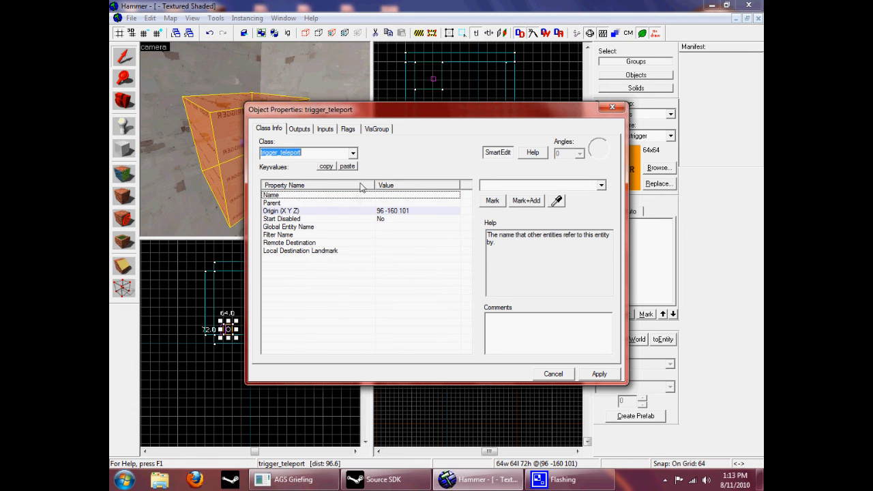
mouse_move(311, 267)
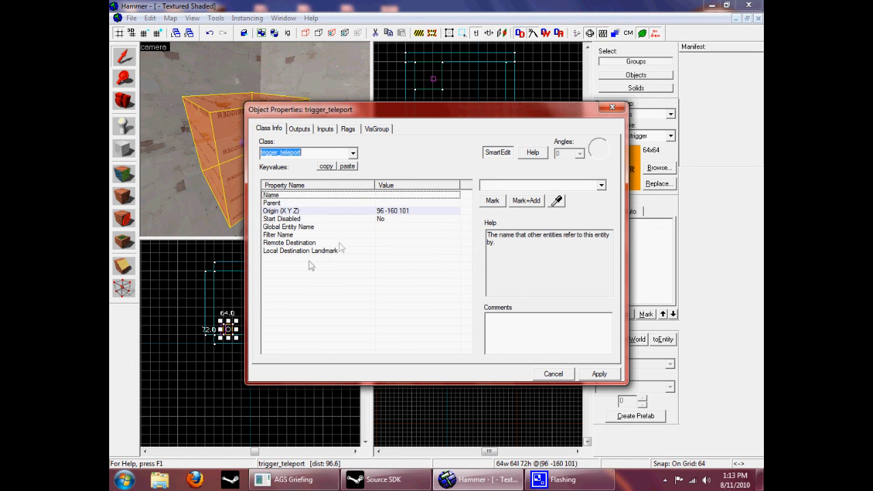
Step: Set the trigger_teleport's Remote Destination to tele1
click(289, 243)
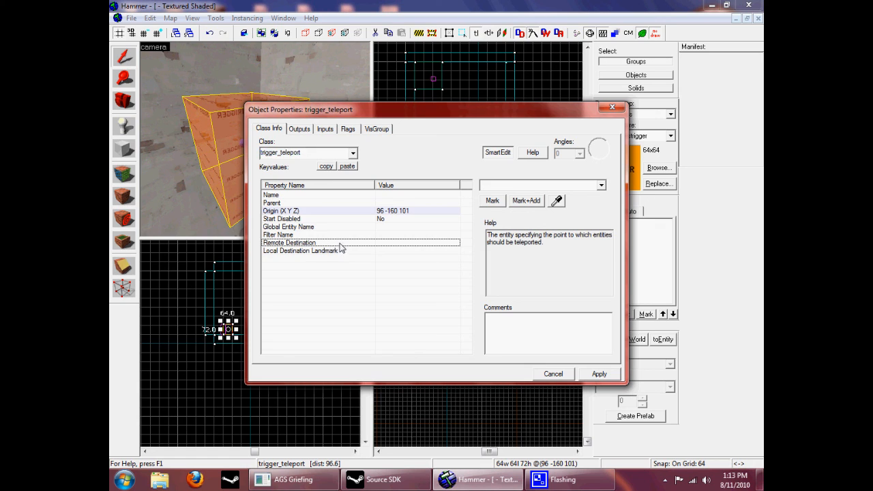
mouse_move(327, 243)
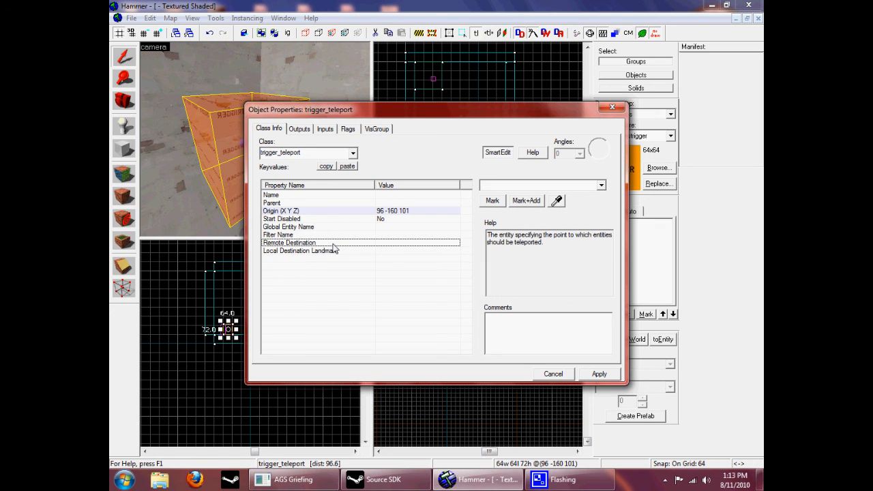
mouse_move(352, 248)
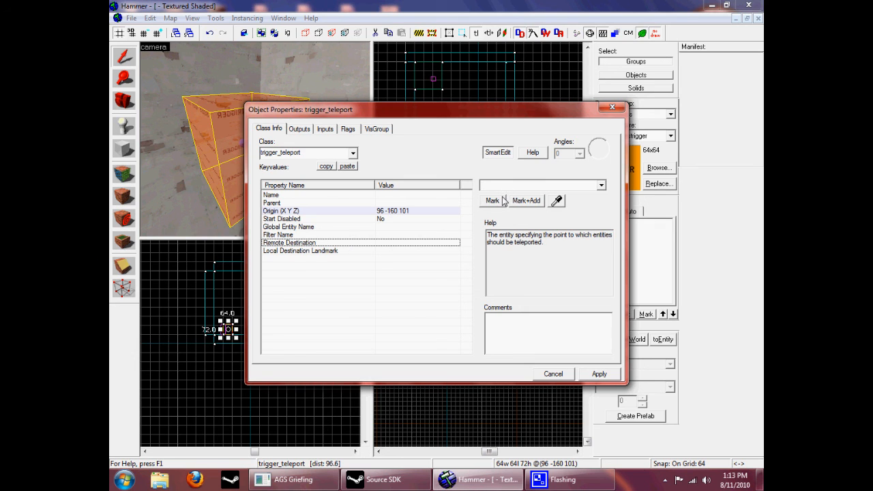
text(tele1)
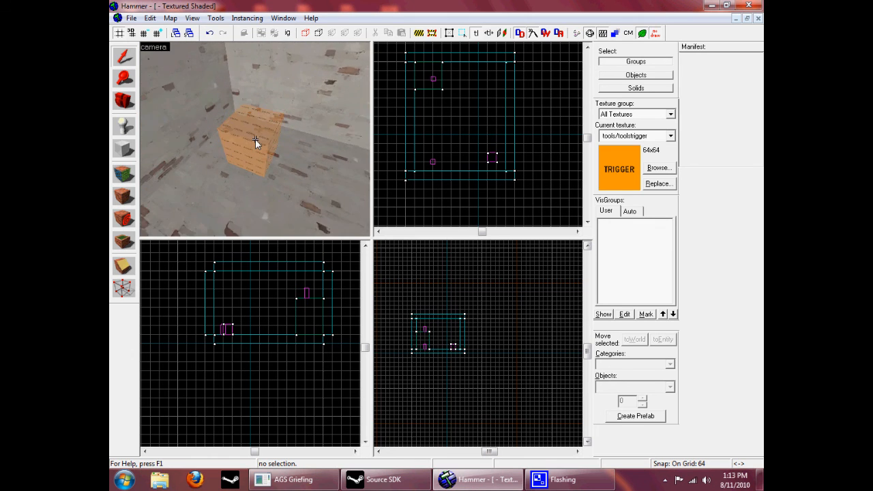
Step: Enable the Clients flag on the trigger_teleport so it teleports players
click(256, 139)
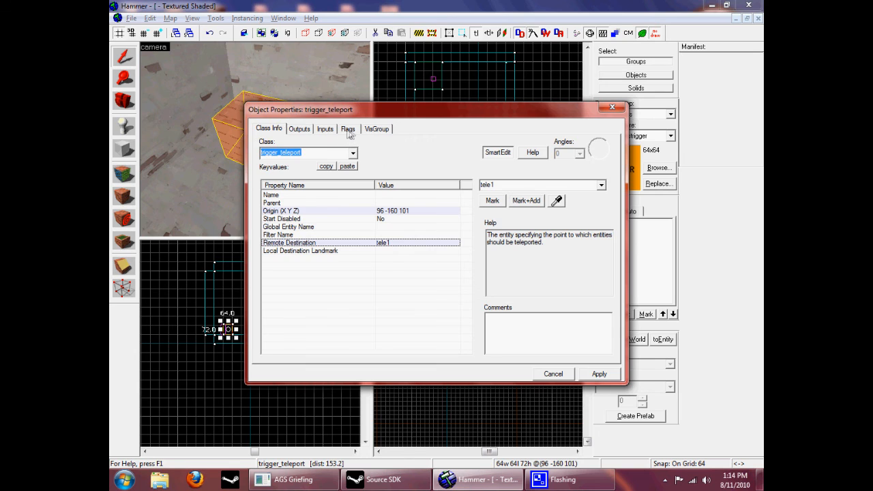
click(348, 128)
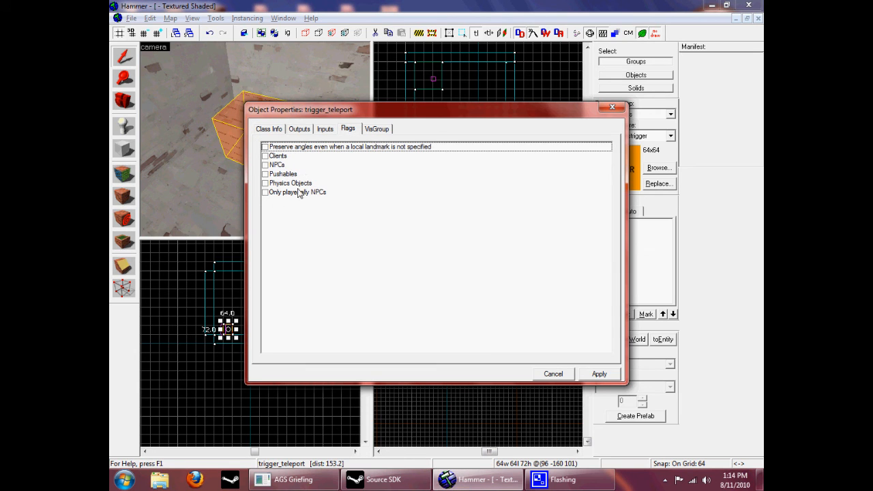
mouse_move(267, 157)
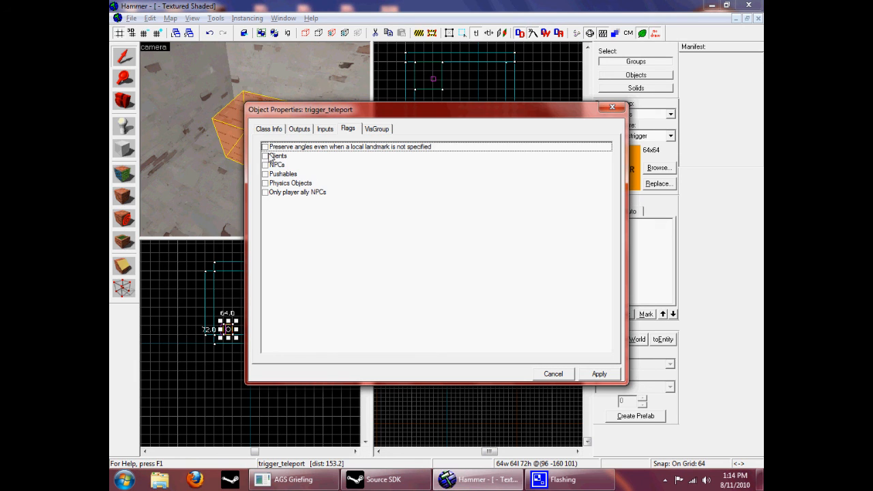
click(265, 156)
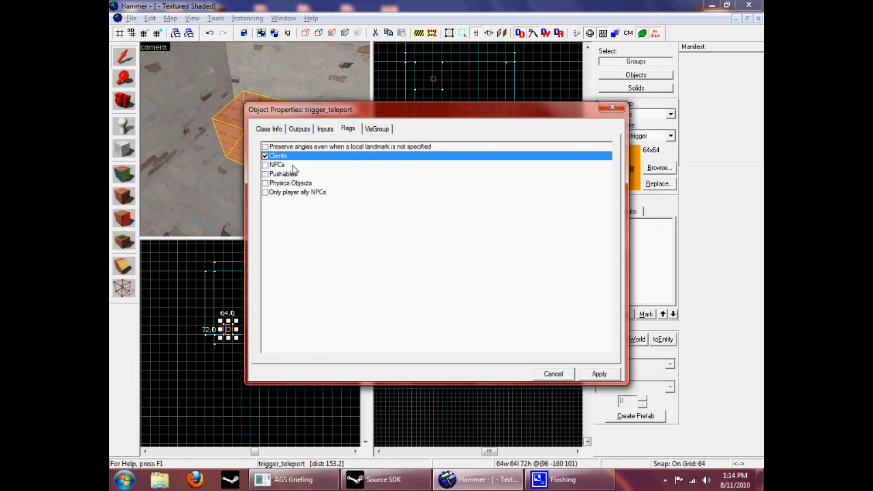
mouse_move(373, 192)
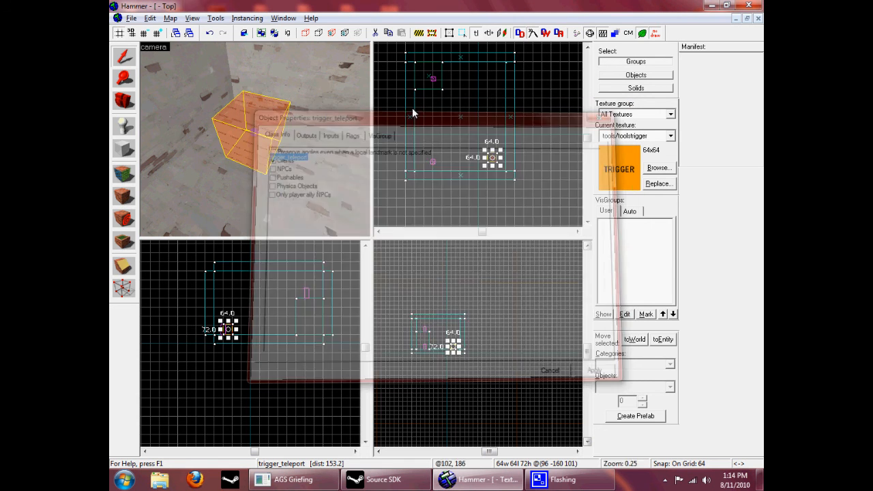
click(550, 371)
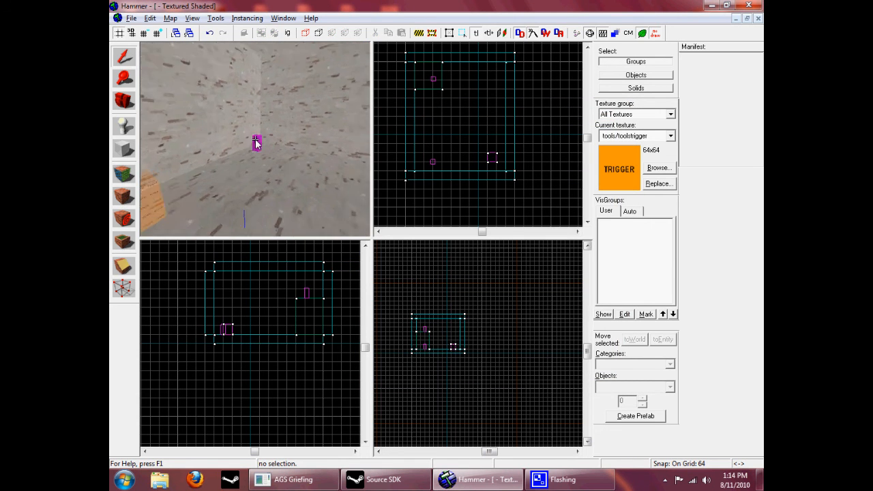